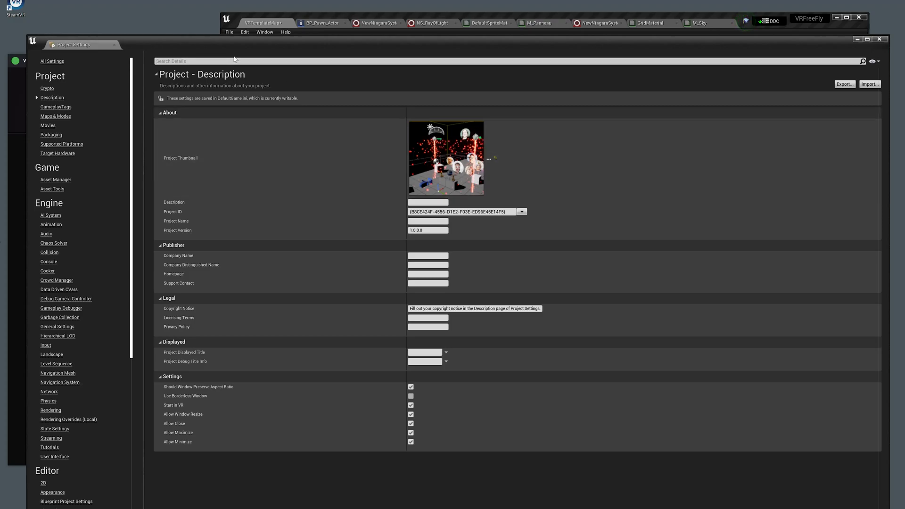
Step: Filter Project Settings by 'mobile hdr' to show the enabled Mobile HDR rendering option
text(mobile hd)
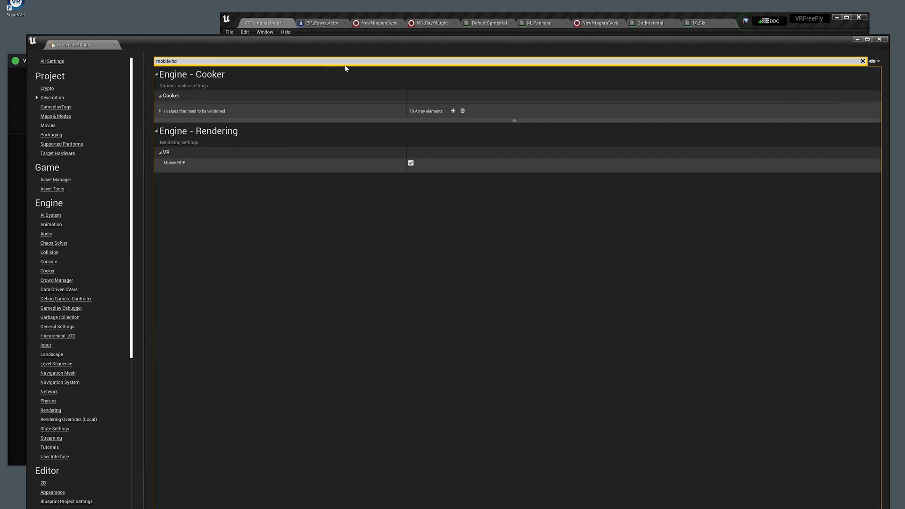
mouse_move(746, 21)
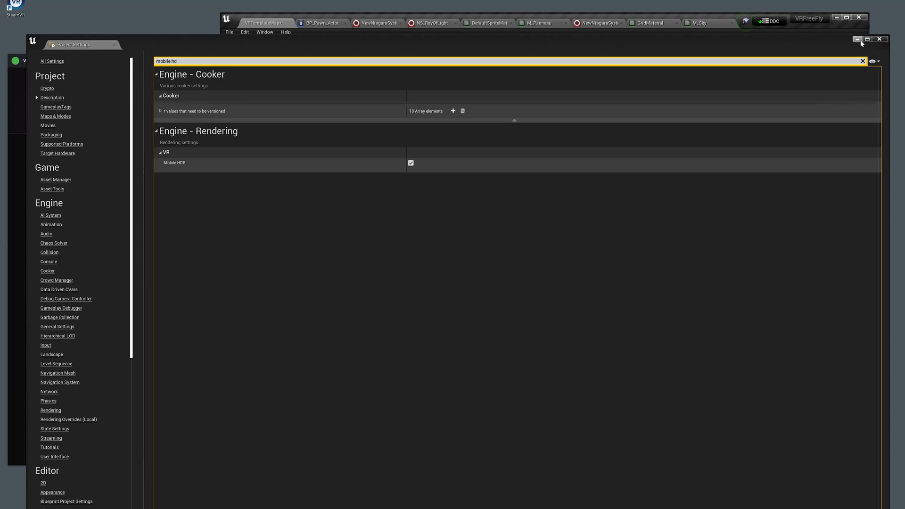
Step: Dismiss Project Settings to reveal the particle level beside the SideQuest stream
click(879, 38)
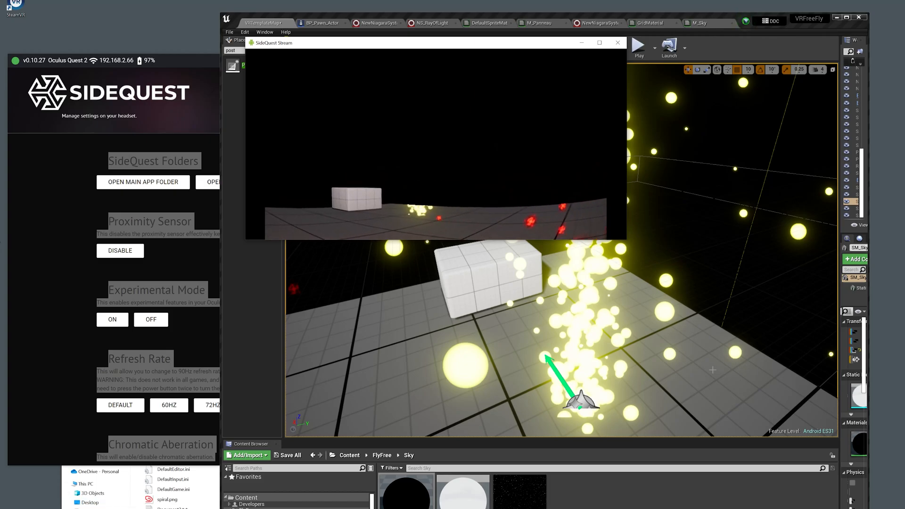
Step: Close the SideQuest Stream window after it shows the yellow particle column
click(616, 42)
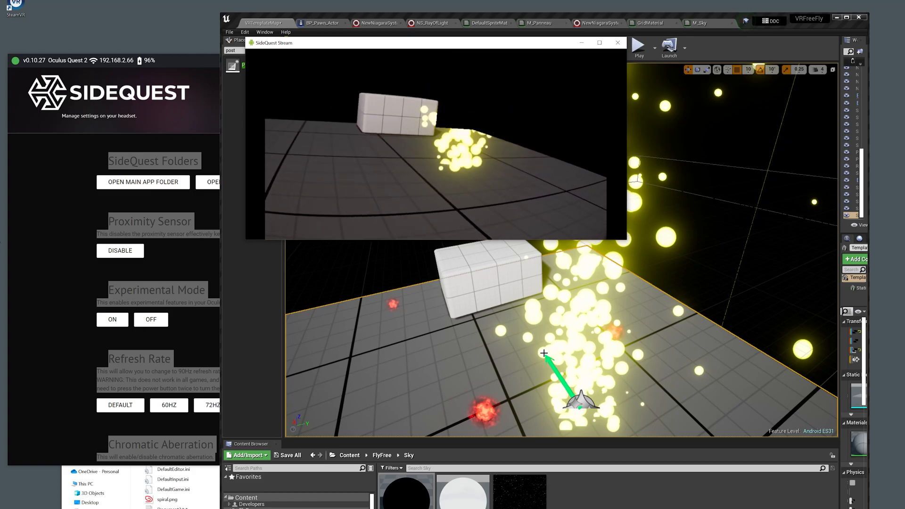
click(617, 43)
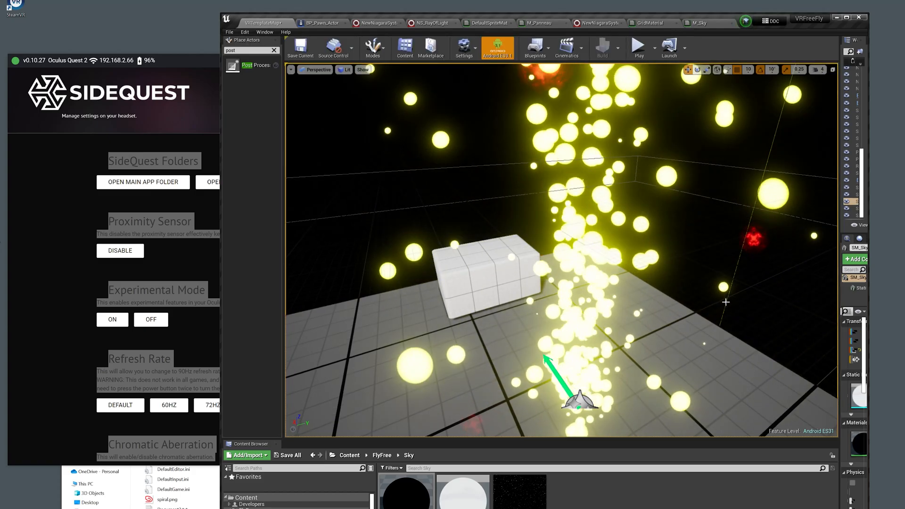